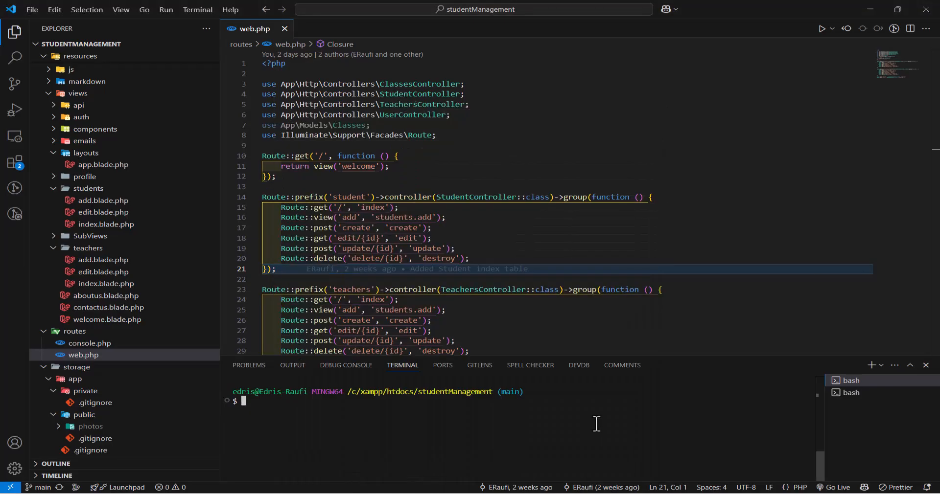
Run composer require laravel/jetstream in the studentManagement project terminal
text(composer require lar)
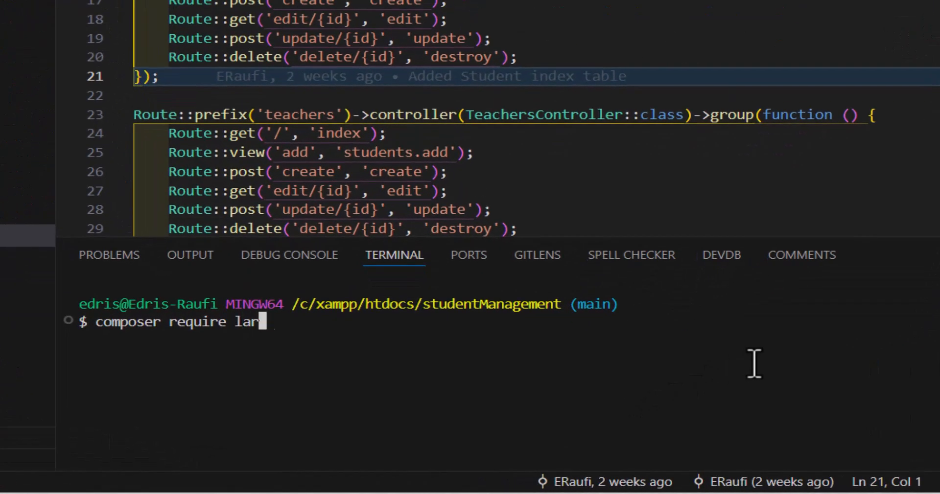
text(avel/jetstream)
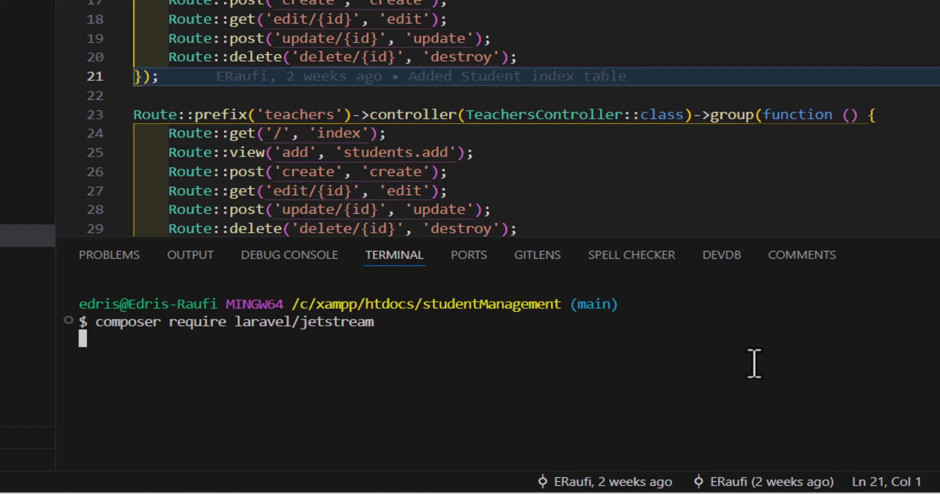
key(Enter)
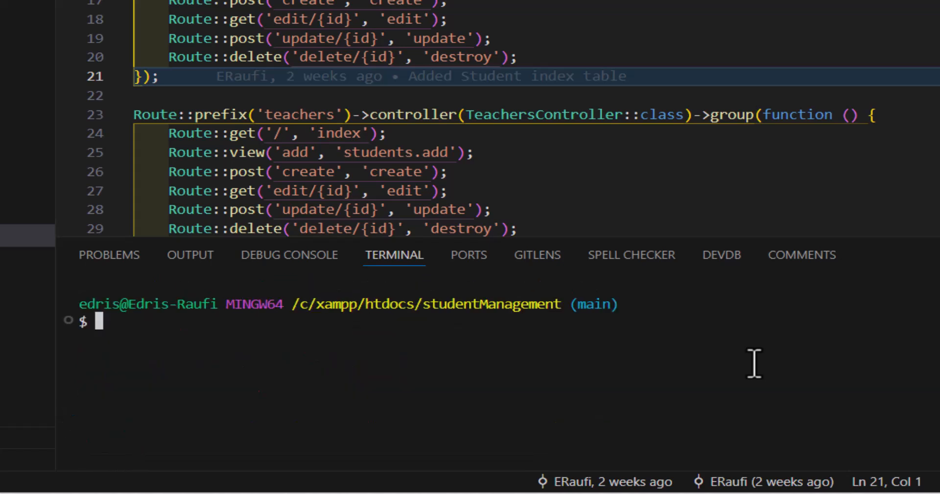
Run php artisan jetstream:install choosing the Livewire stack with Dark mode enabled
text(php artisan)
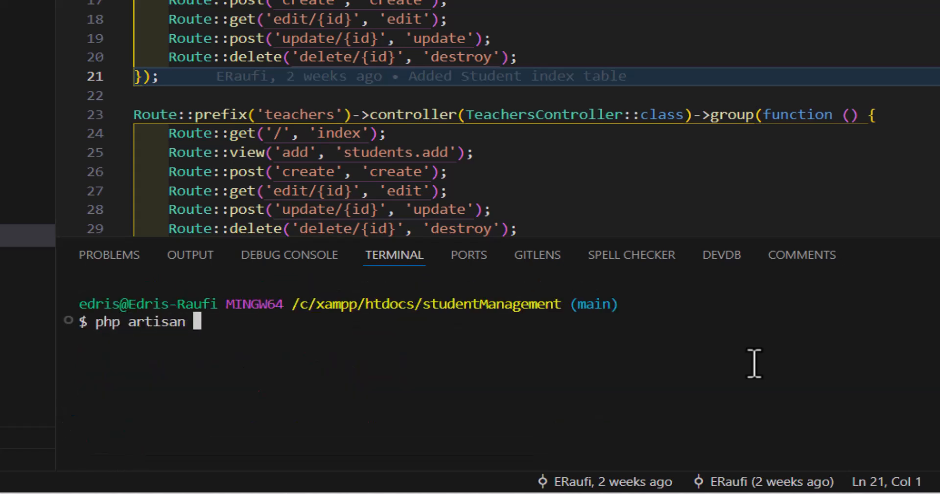
text(jetstre)
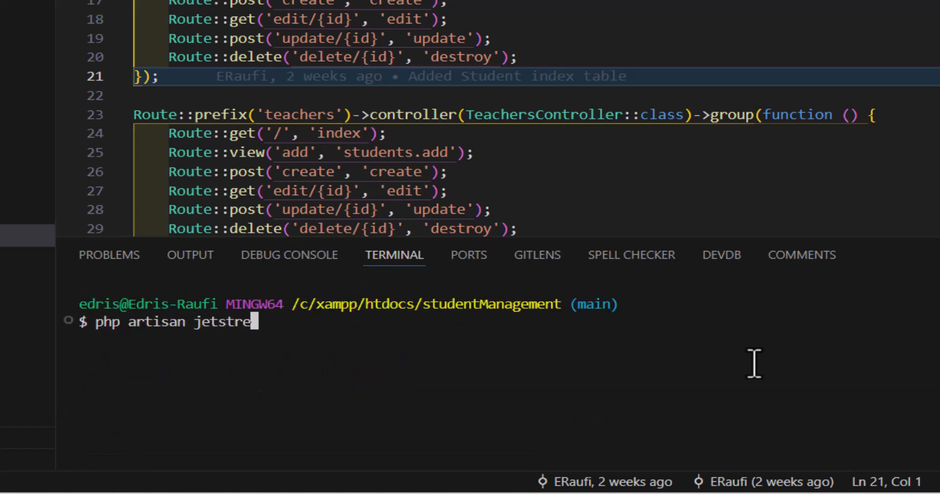
text(am:insta)
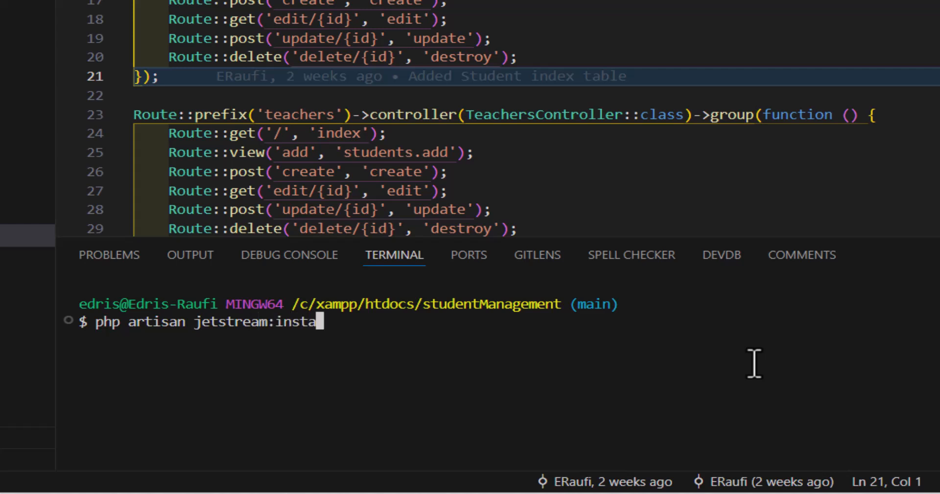
key(Enter)
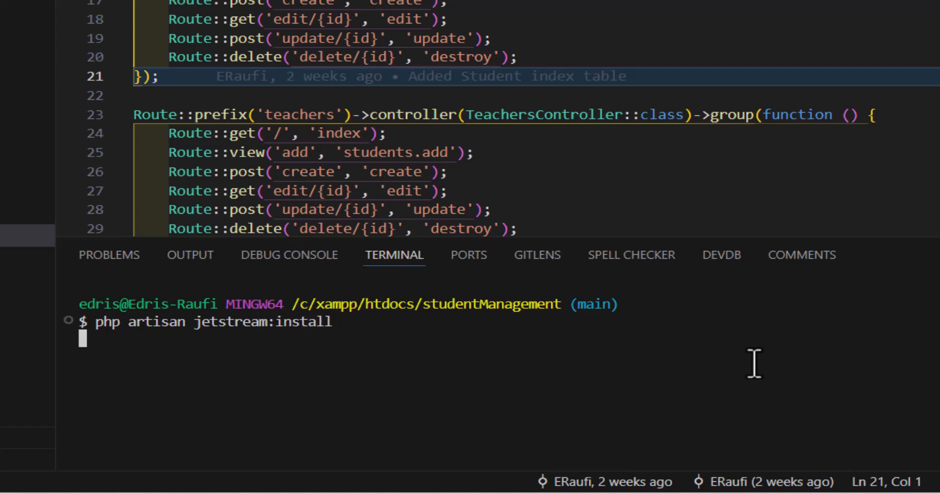
key(Enter)
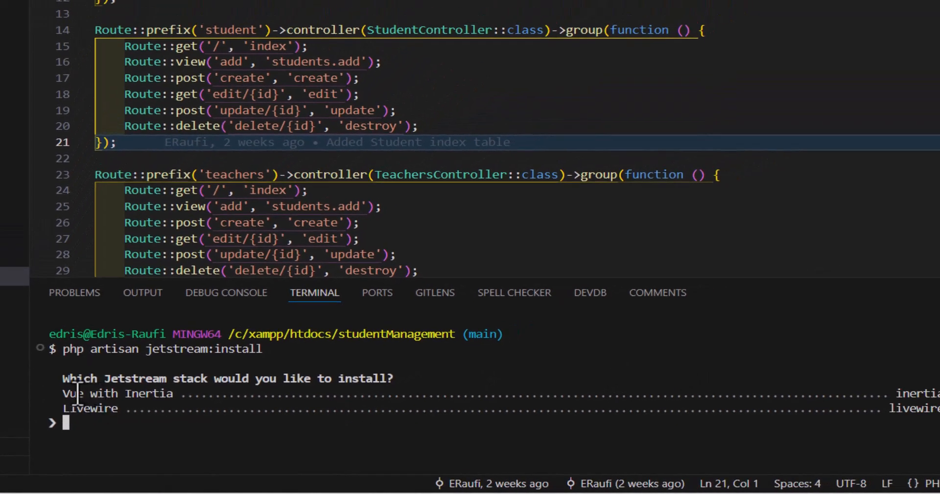
mouse_move(118, 410)
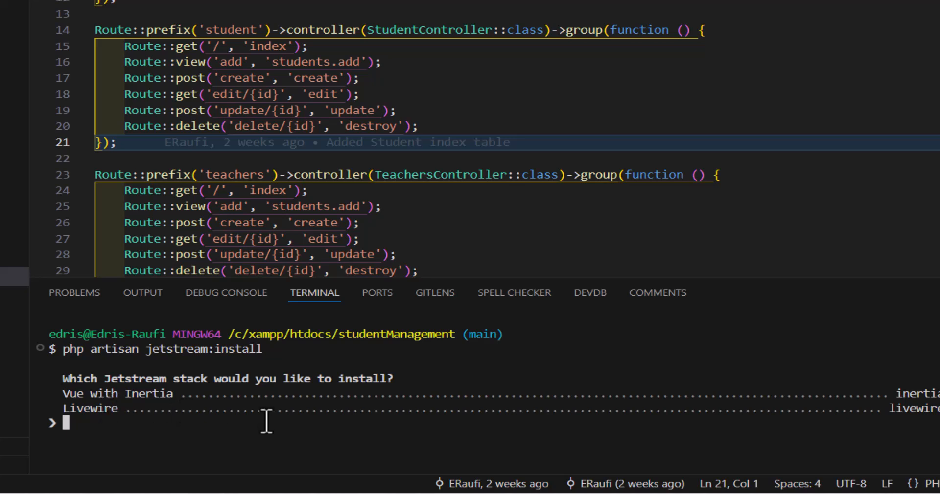
text(livewire)
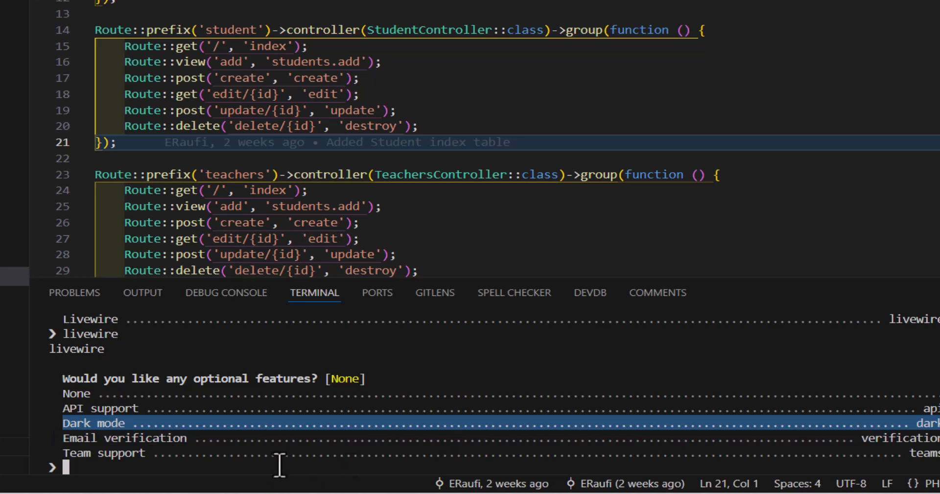
text(dark)
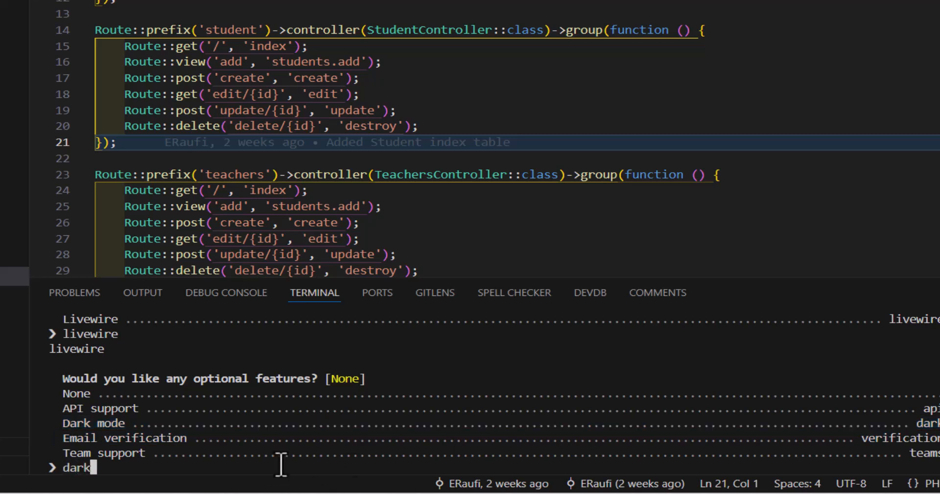
key(Enter)
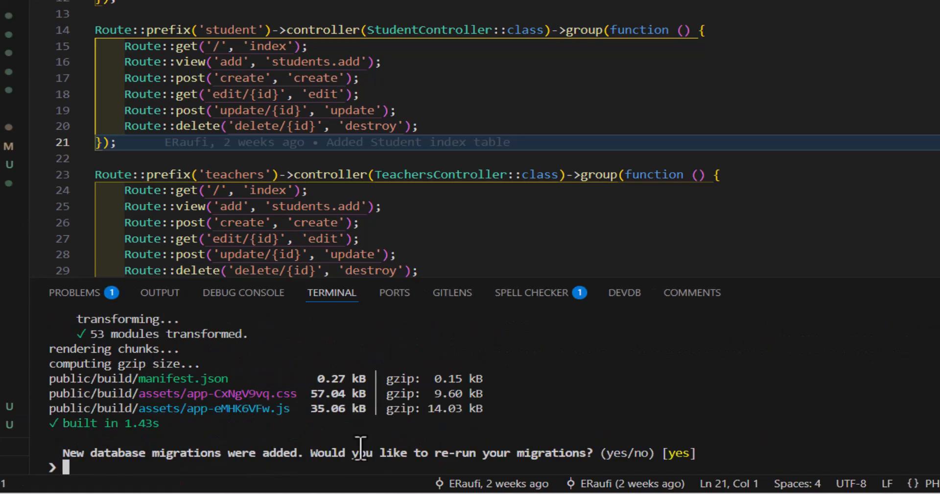
mouse_move(669, 392)
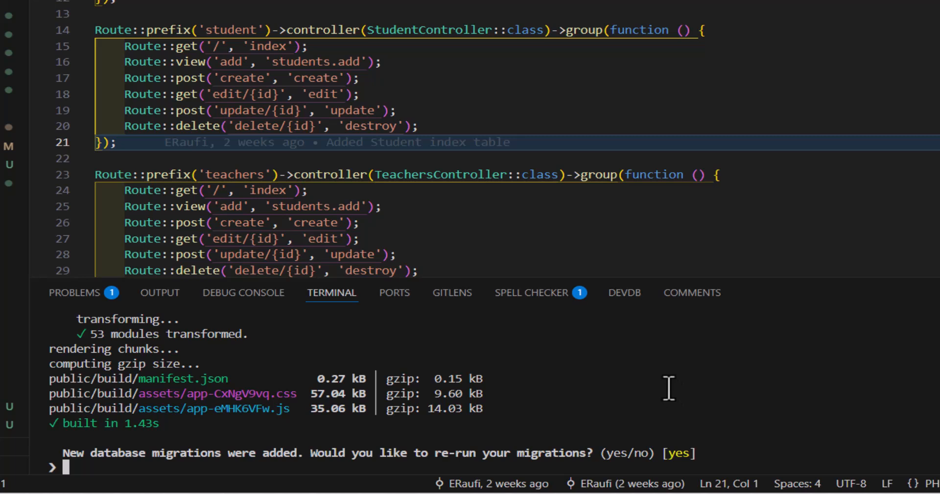
Answer yes to re-running database migrations and let npm install complete
text(yes)
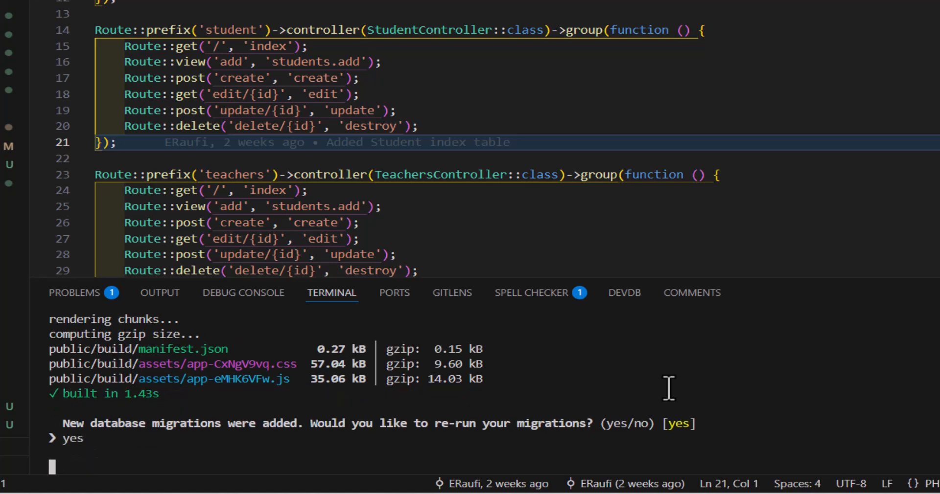
key(Enter)
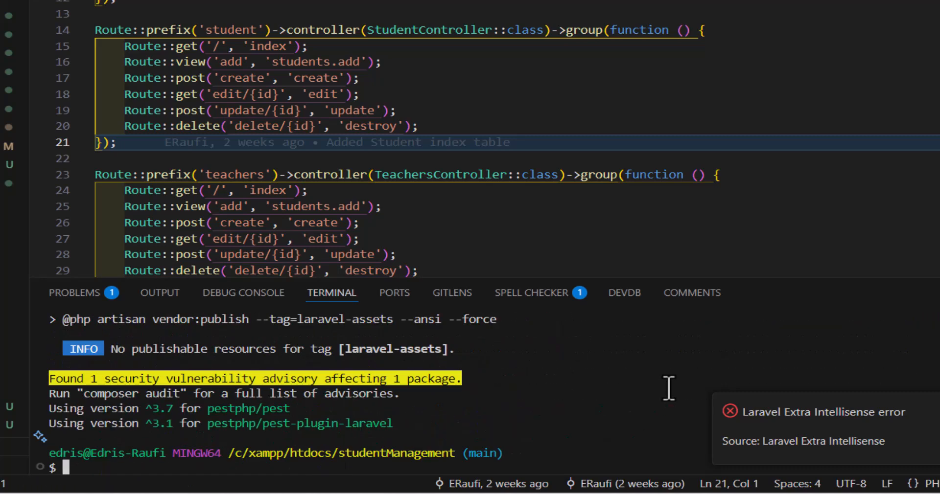
text(c)
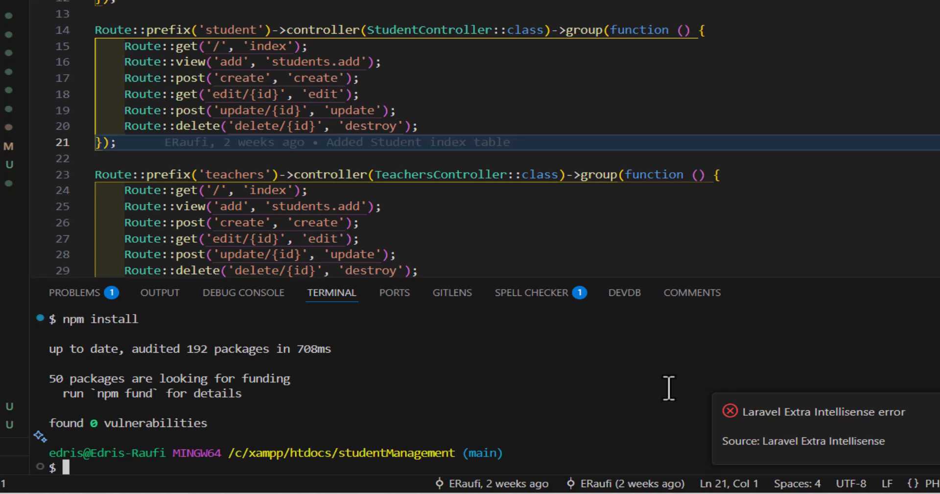
text(composer run de)
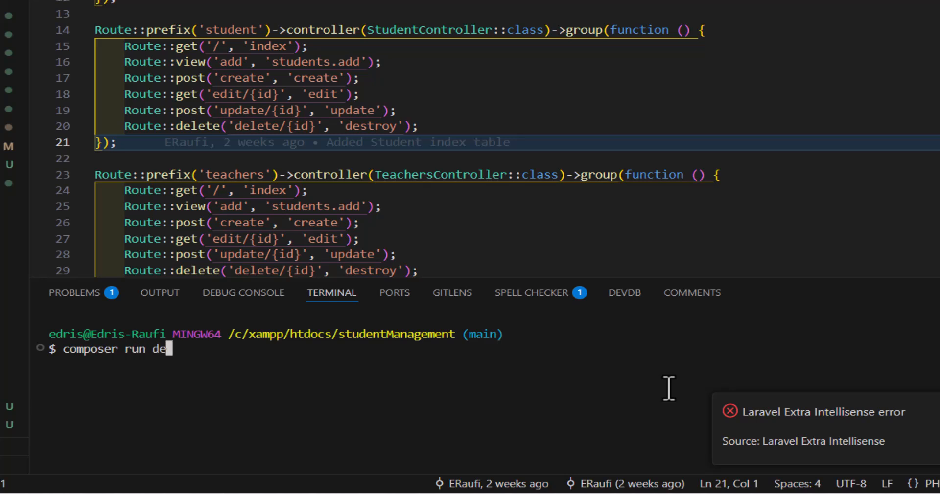
key(Enter)
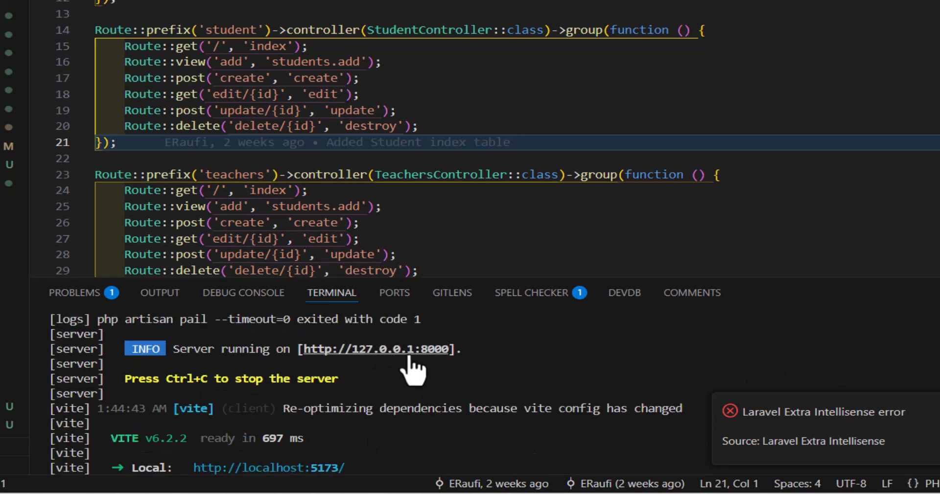
click(378, 349)
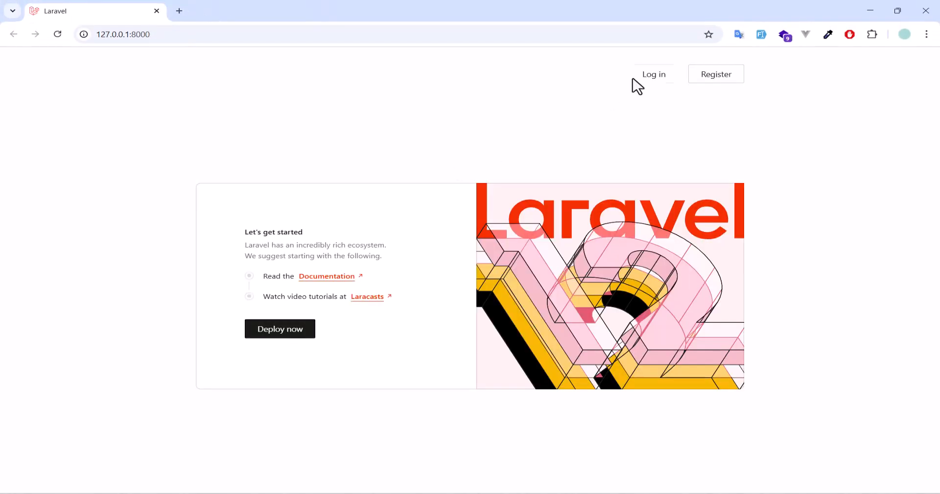
mouse_move(660, 98)
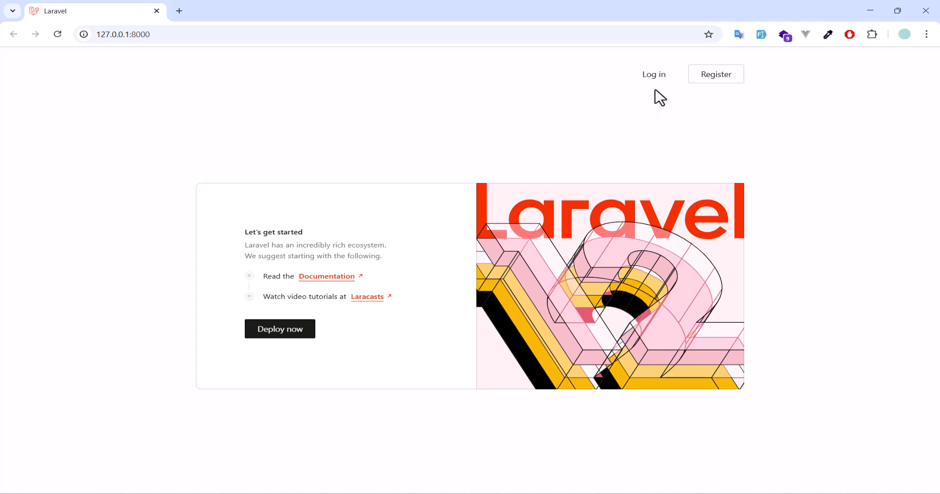
mouse_move(630, 228)
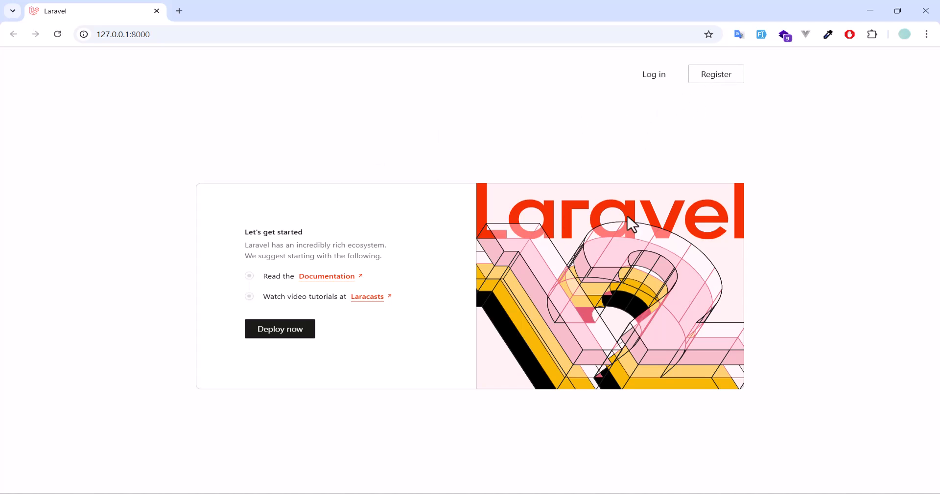
mouse_move(568, 138)
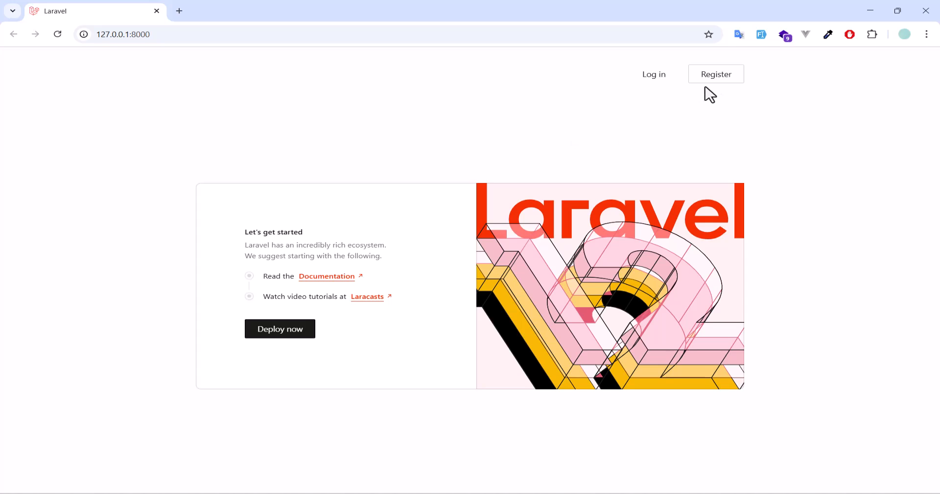
click(716, 74)
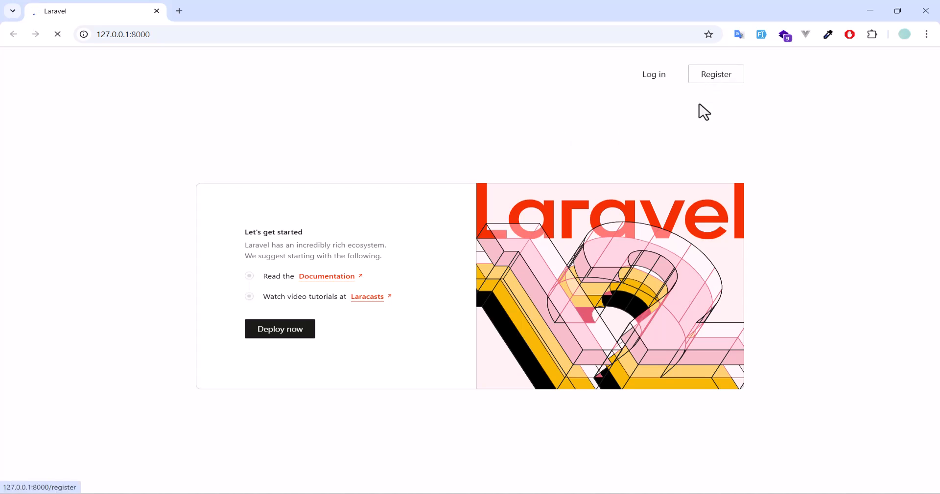
click(716, 74)
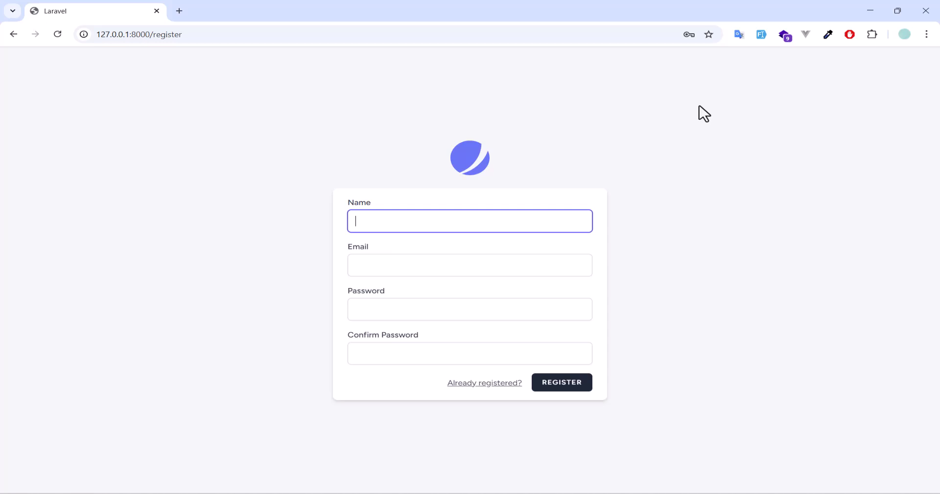
text(admin)
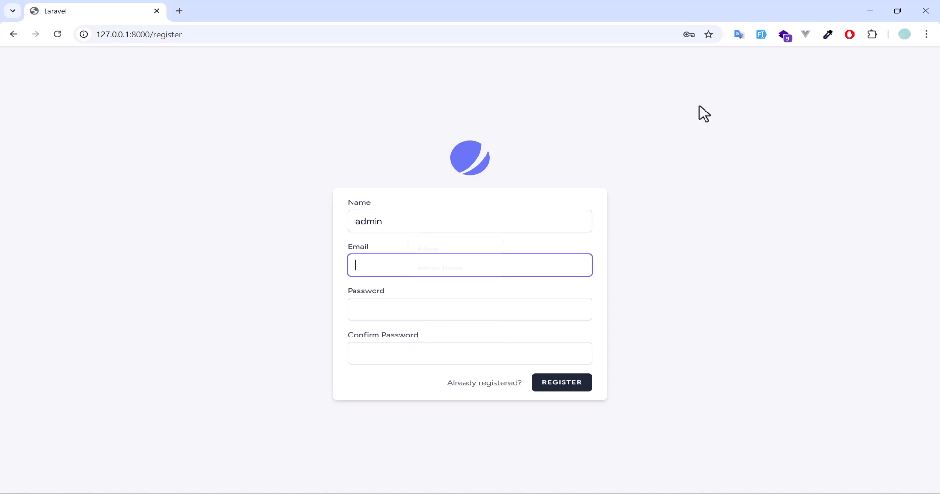
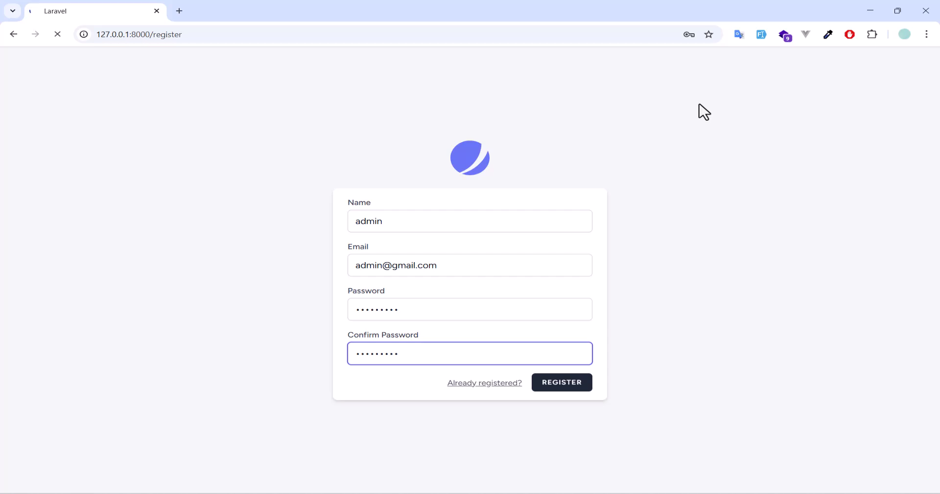
click(561, 383)
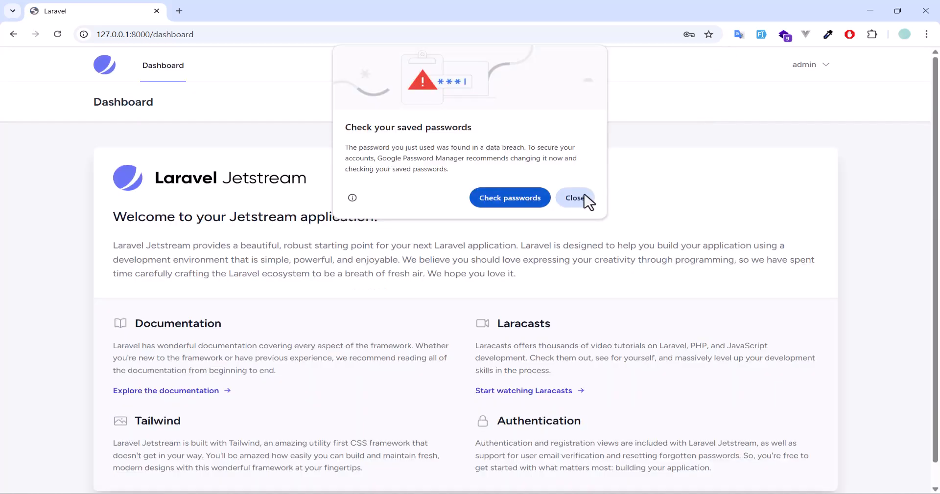
Dismiss the password breach warning, open Profile, and scroll through its sections
click(575, 197)
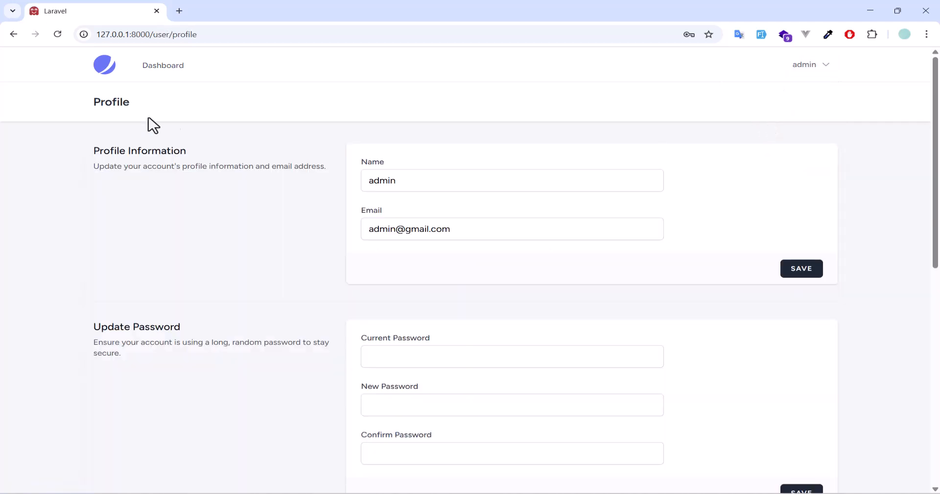
click(511, 181)
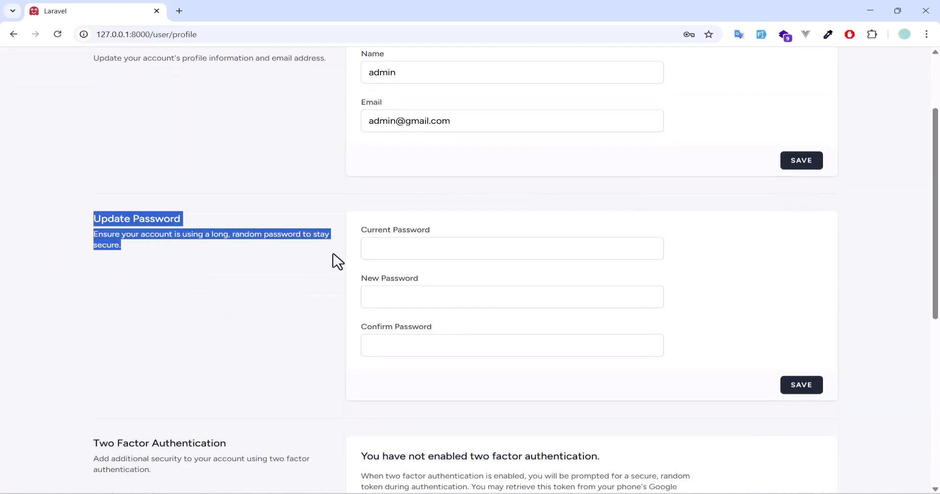
scroll(down, 3)
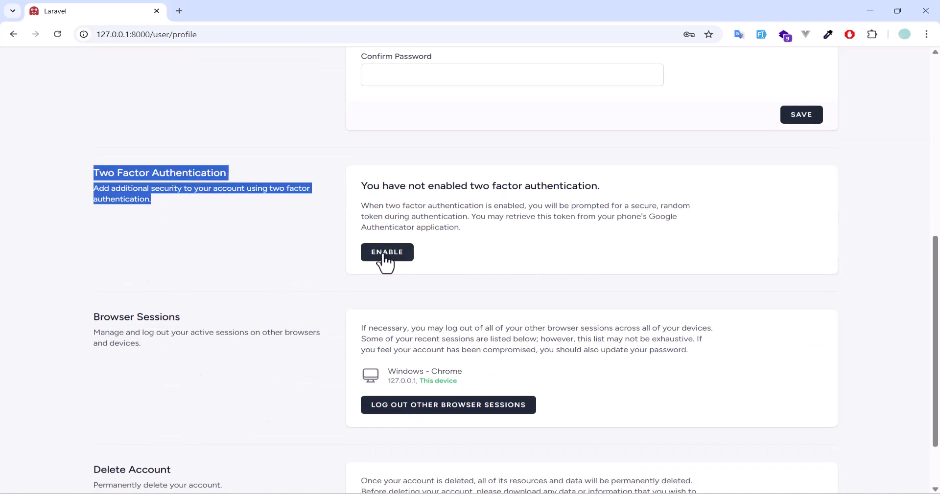
mouse_move(363, 292)
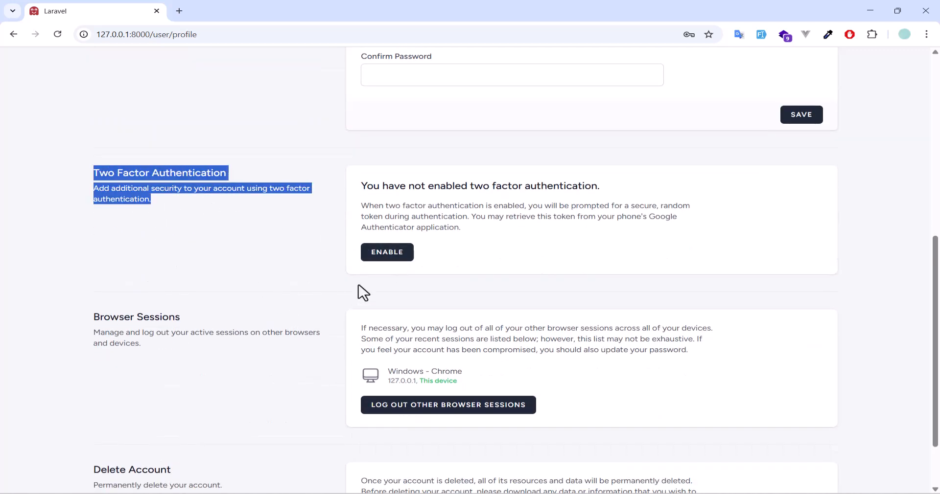
mouse_move(335, 272)
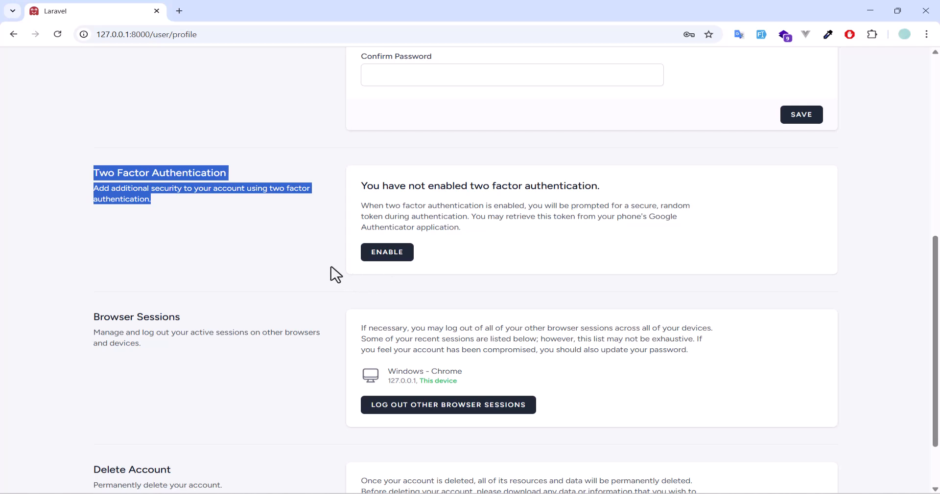
mouse_move(351, 297)
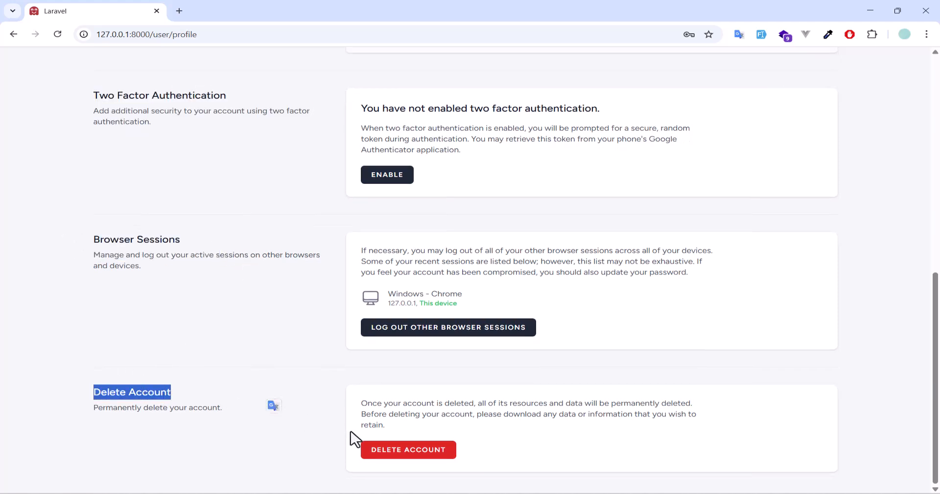
Delete the admin account, confirming with the account password in the dialog
click(408, 450)
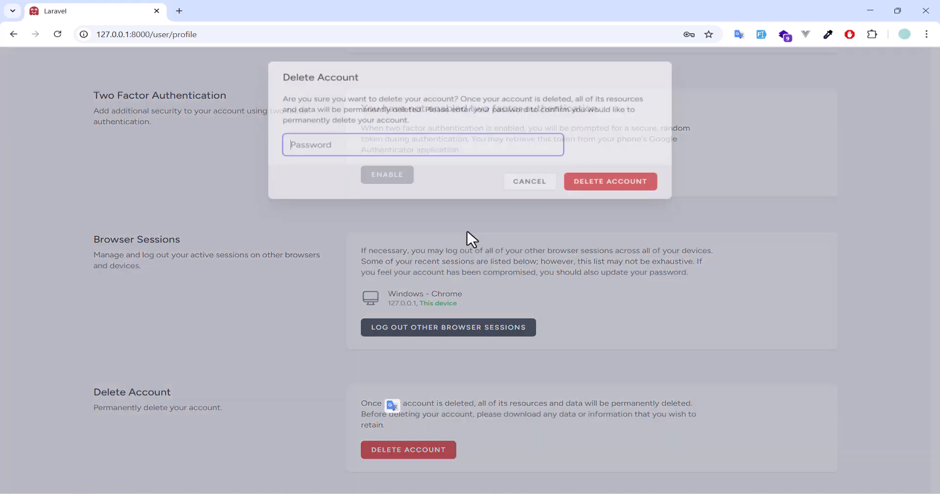
click(431, 145)
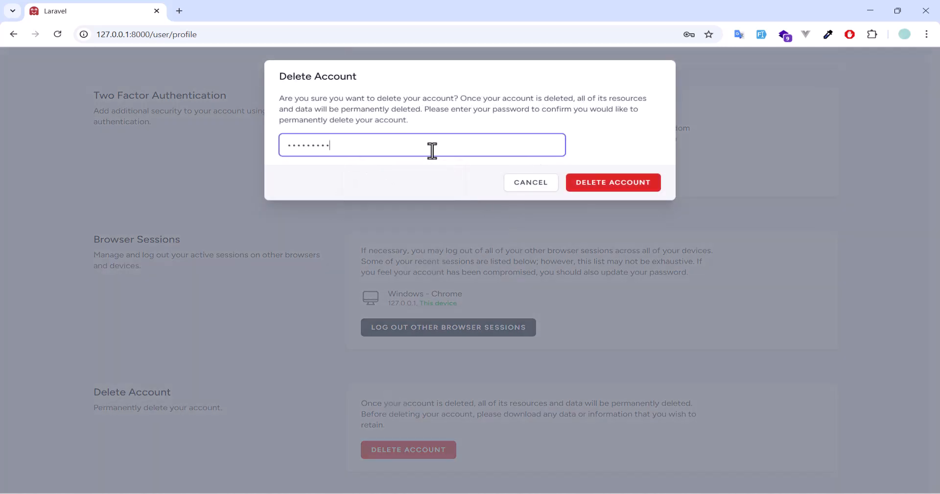
click(613, 183)
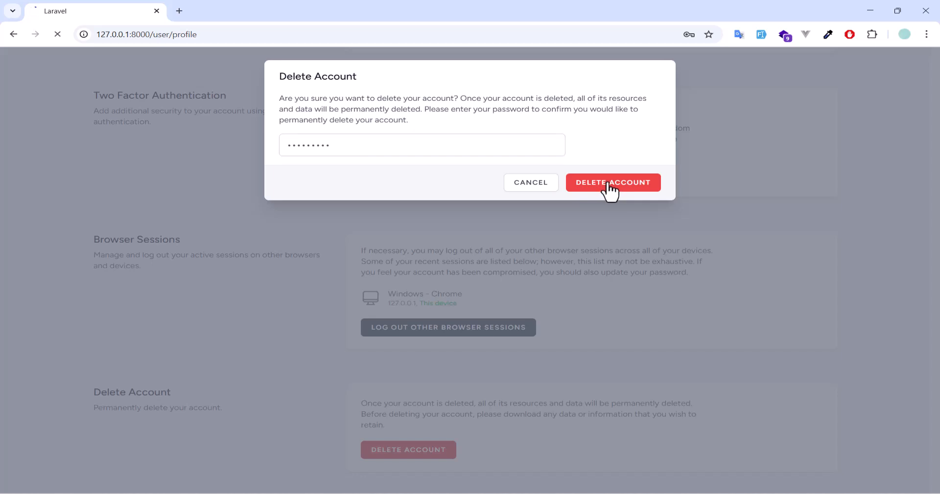
click(613, 182)
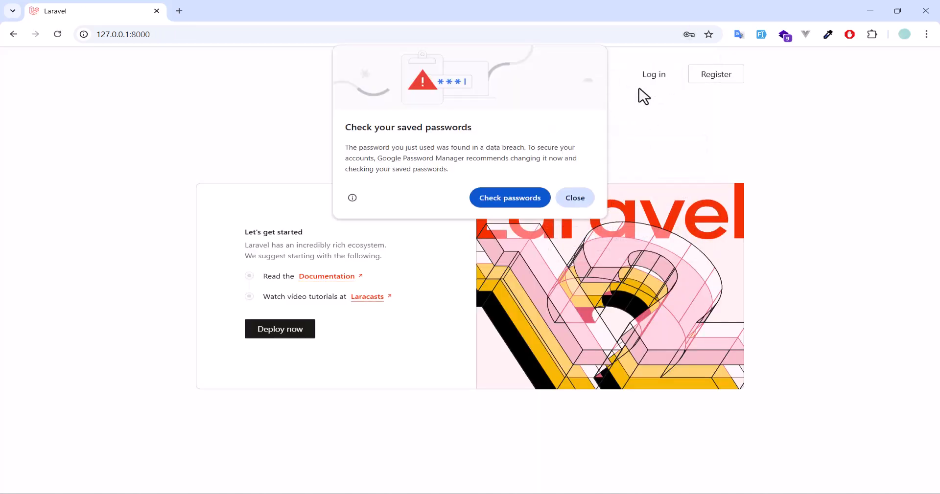
mouse_move(725, 52)
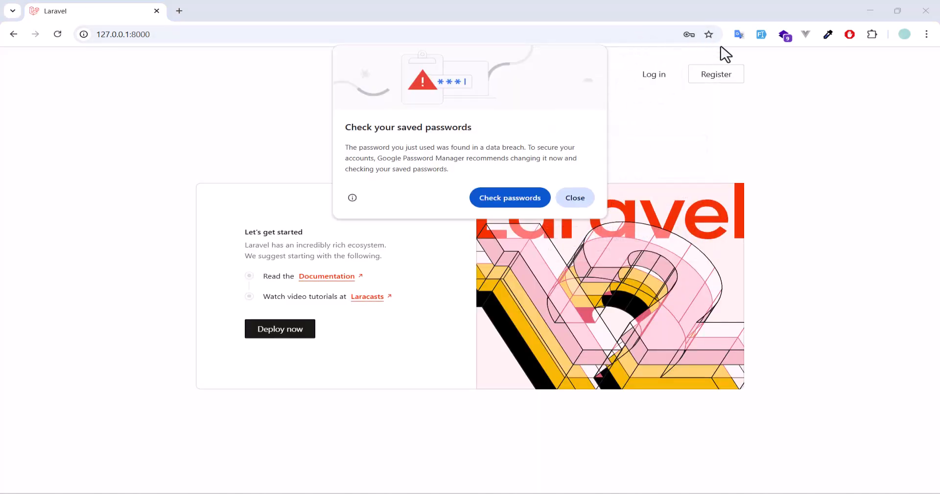
mouse_move(755, 137)
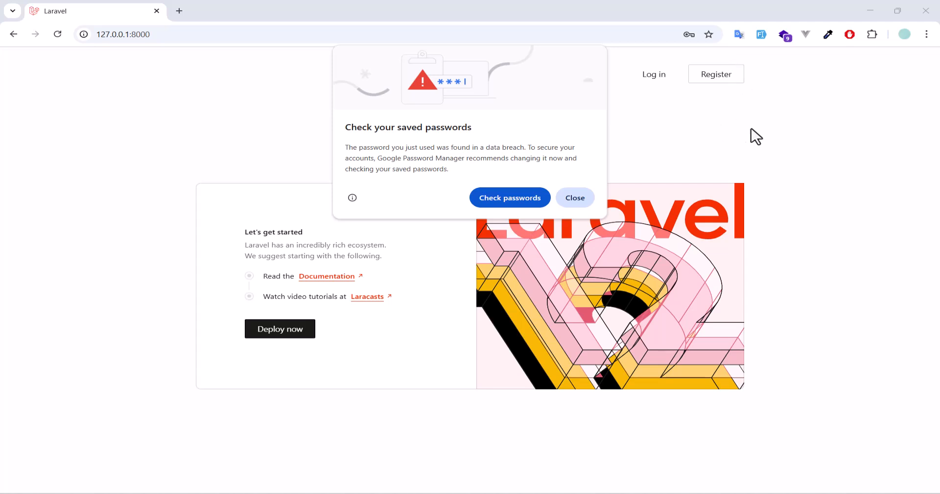